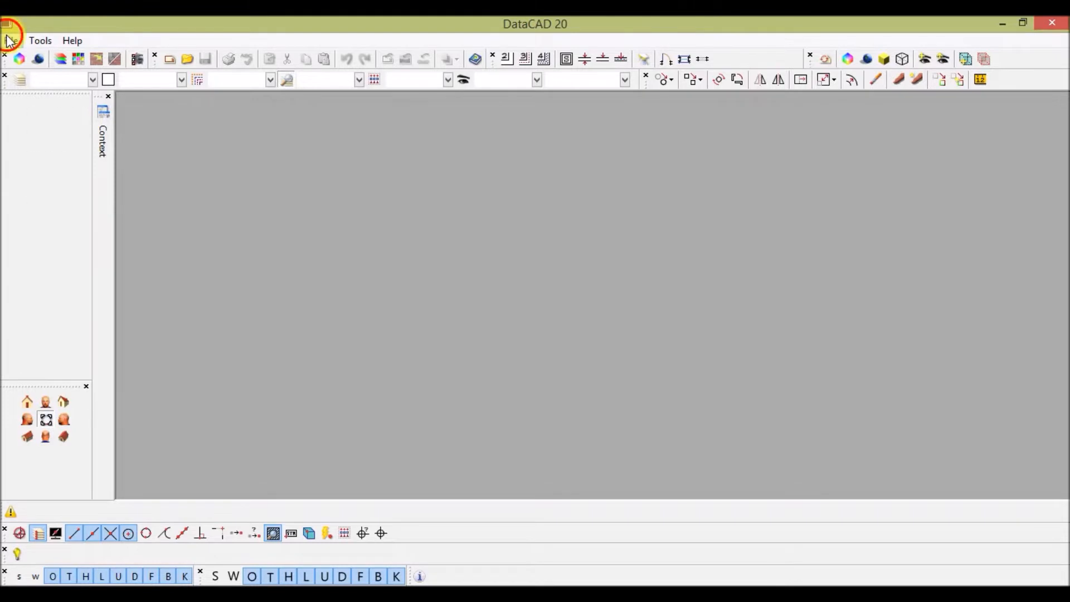
Step: Create a new drawing named FLOOR PLAN as a DataCAD 11-20 (*.AEC) file
click(9, 26)
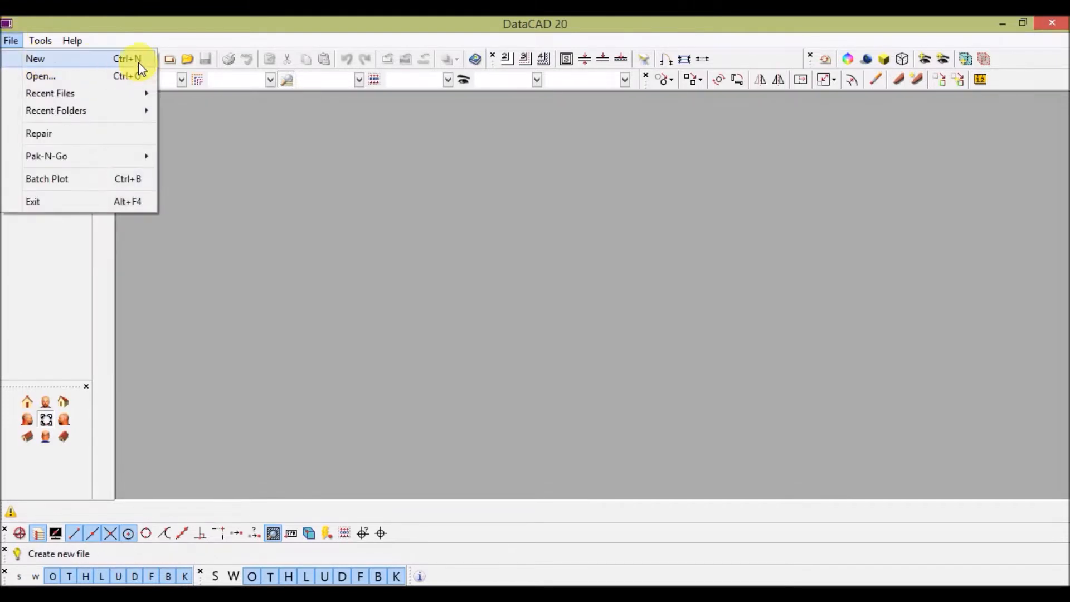
click(36, 58)
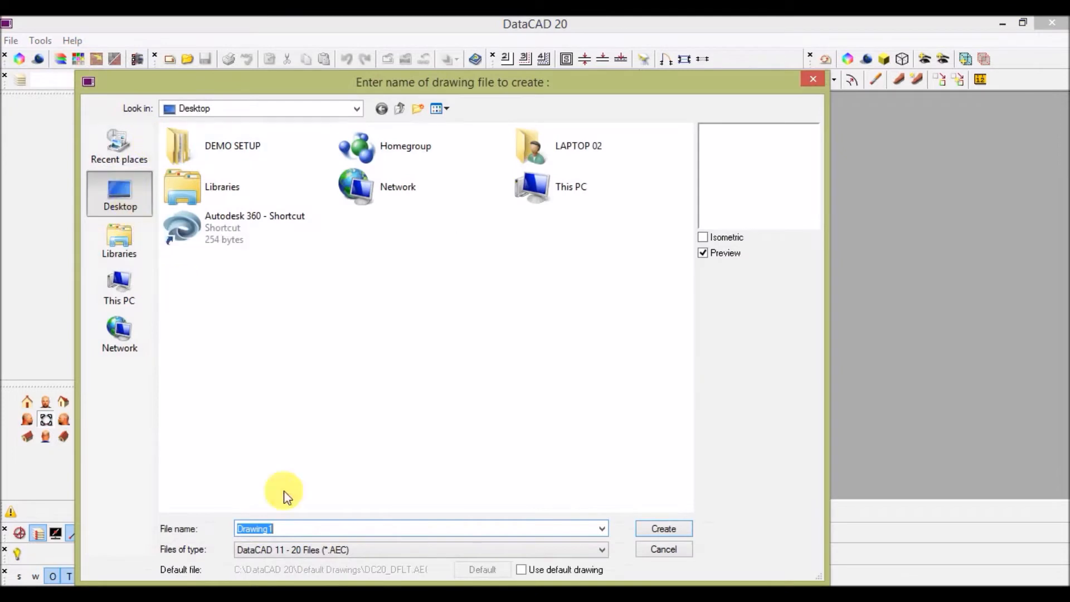
mouse_move(328, 534)
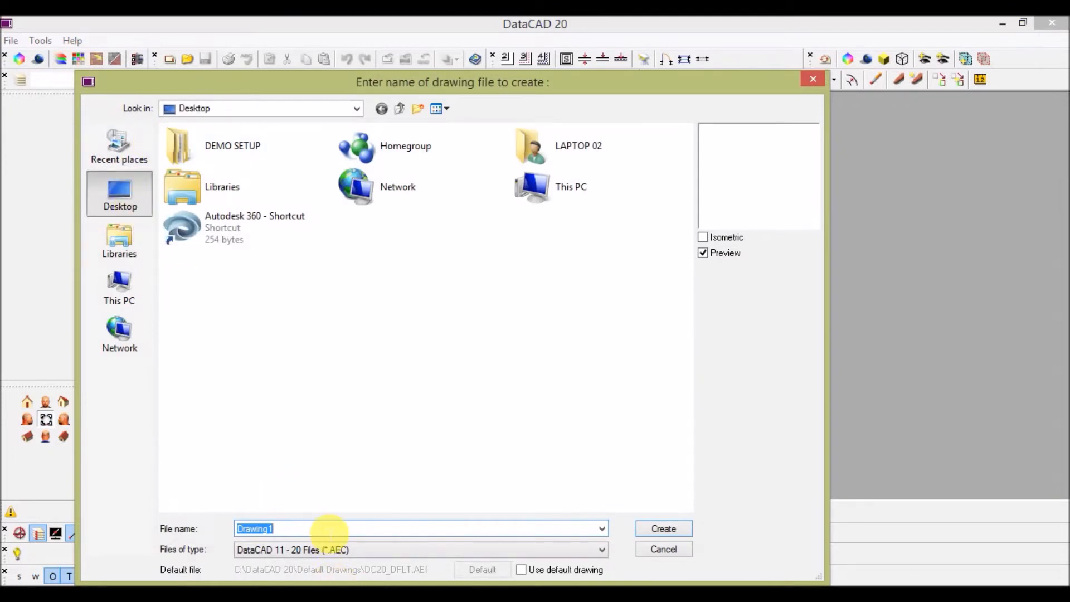
text(FLOOR PLAN)
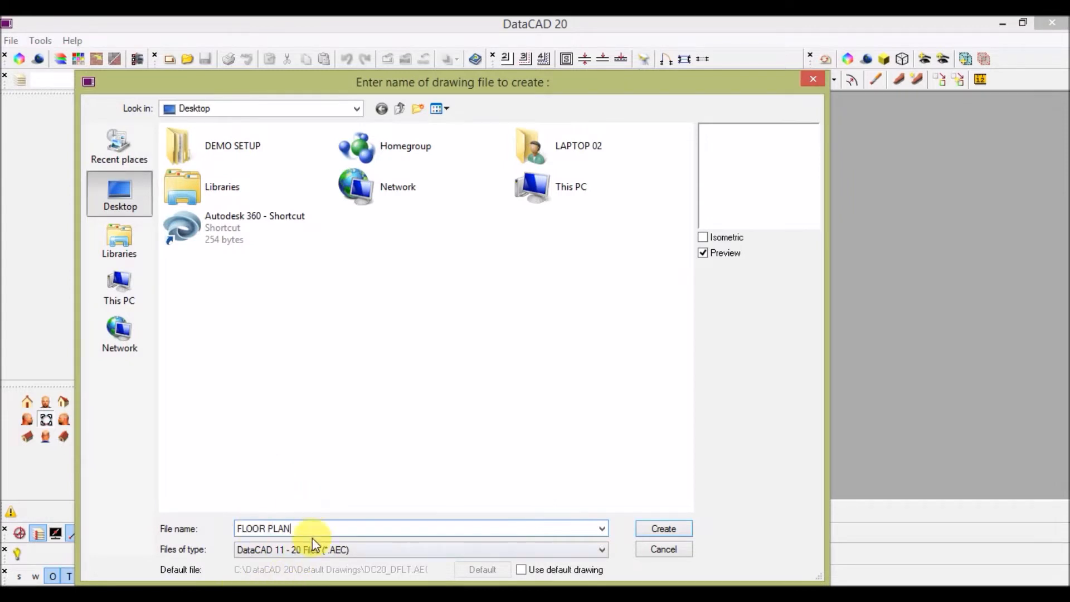
click(600, 551)
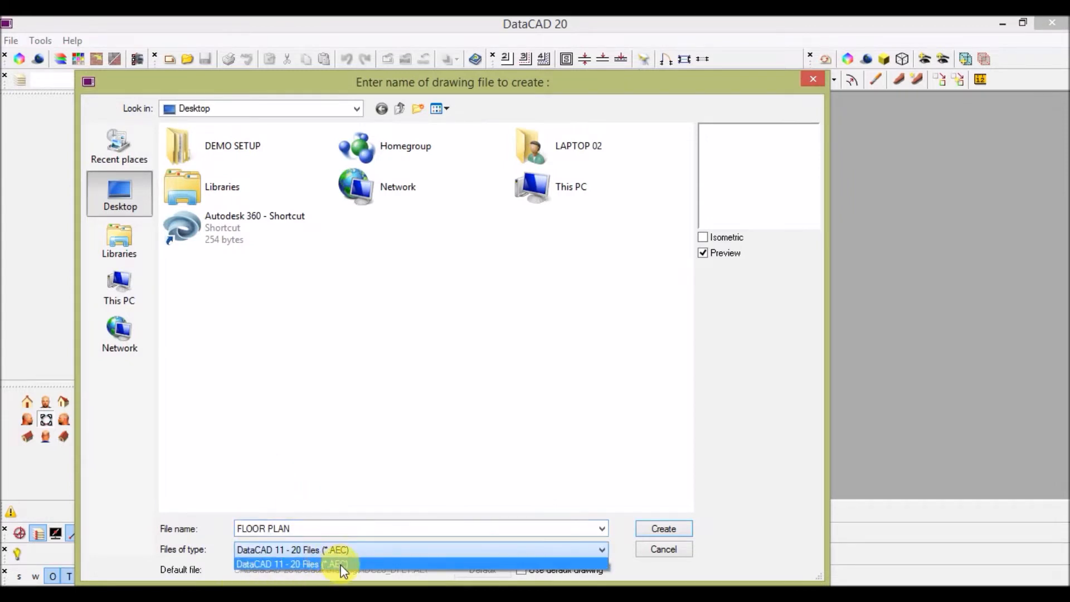
mouse_move(352, 570)
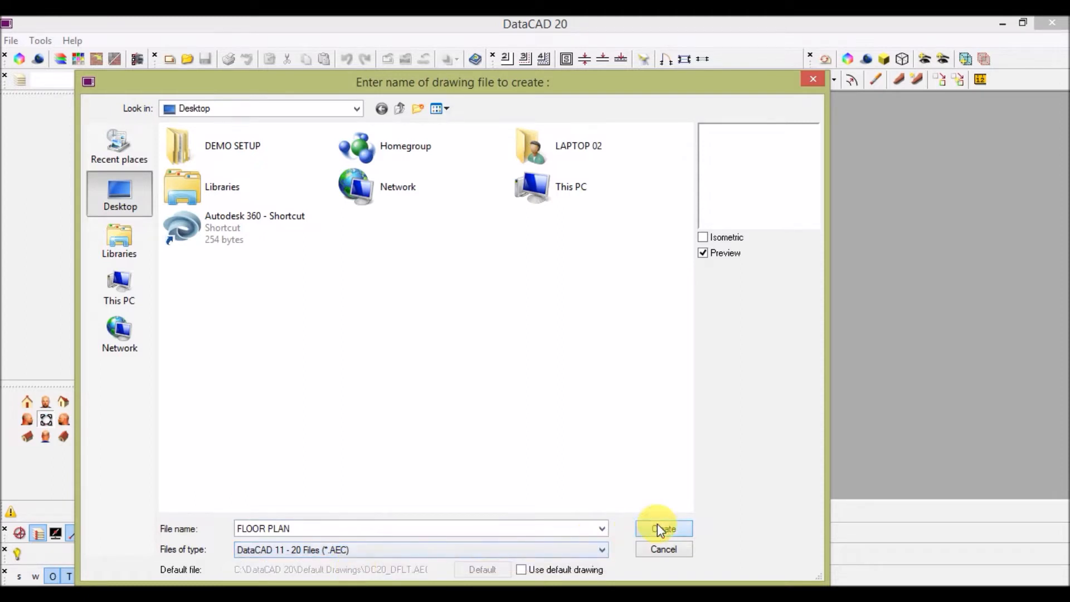
click(664, 528)
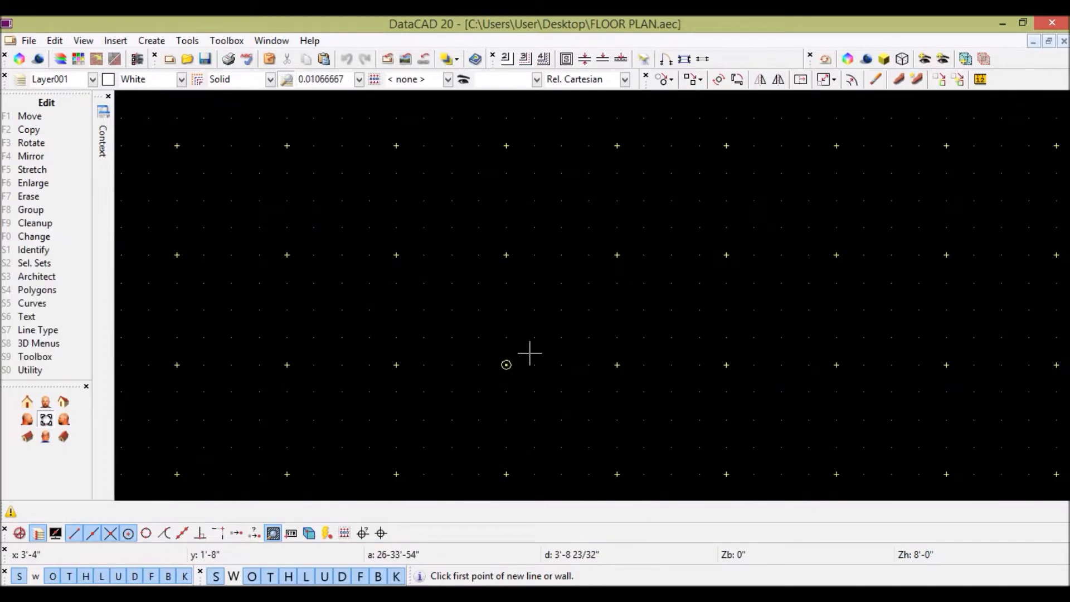
Step: Turn off Grid Snap, Disp. Grid 1 and Disp. Grid 2 in the Utility grid settings
click(29, 370)
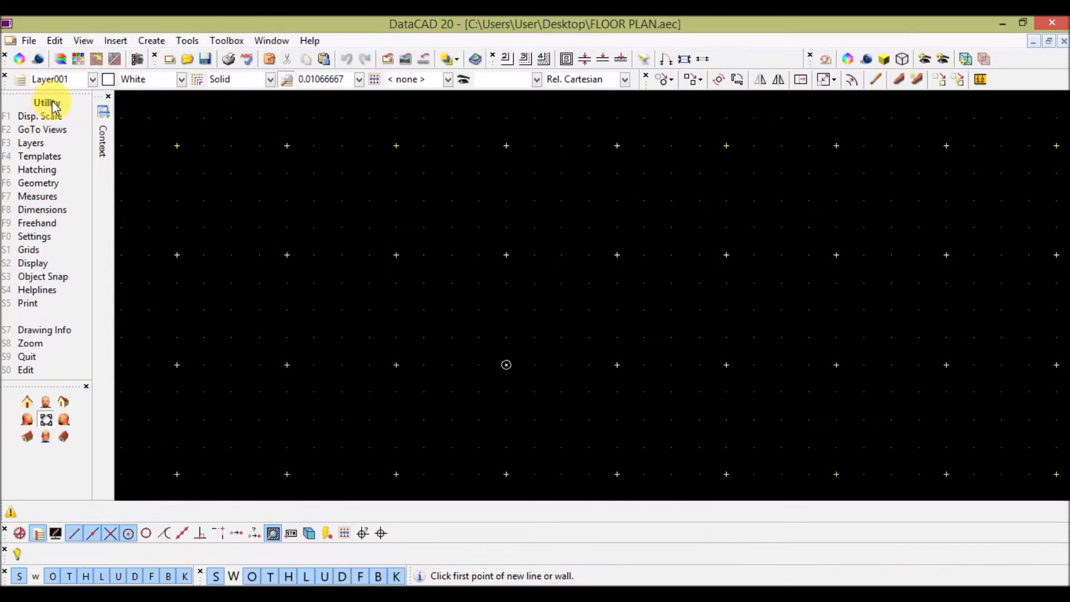
mouse_move(46, 250)
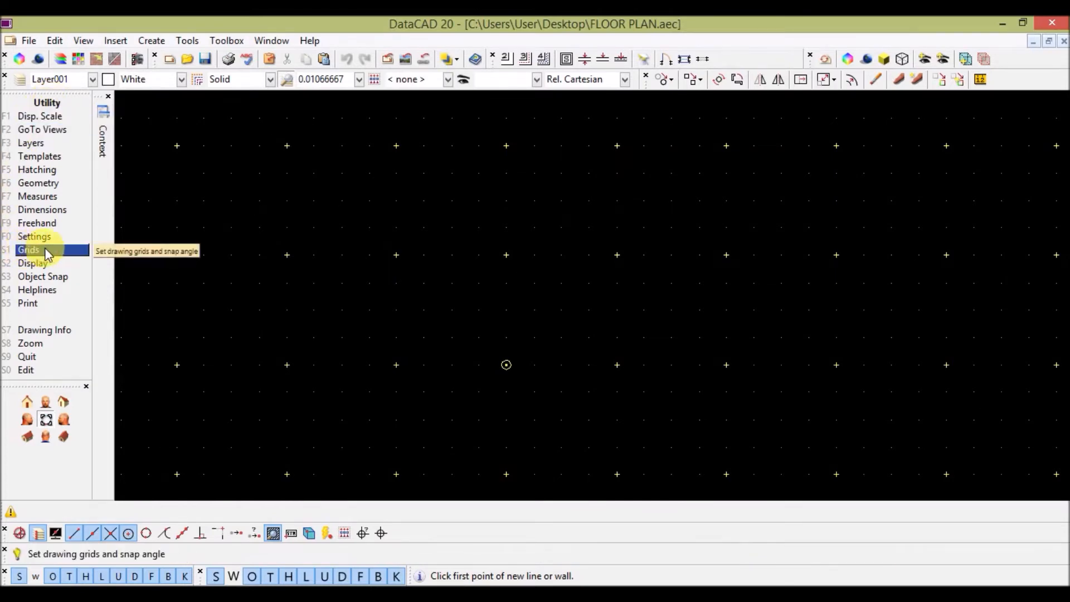
click(28, 249)
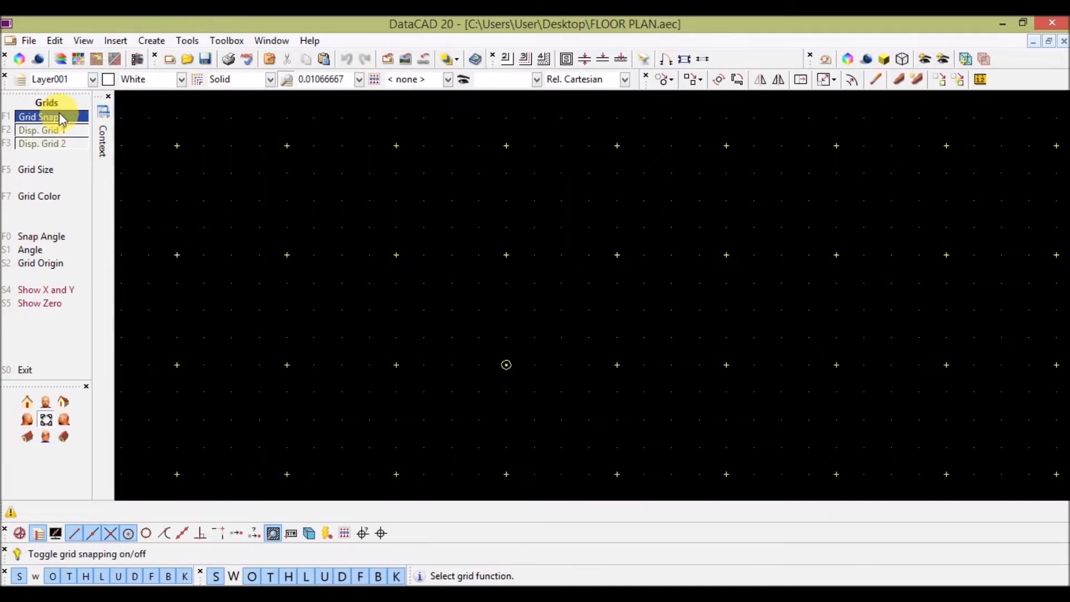
click(42, 143)
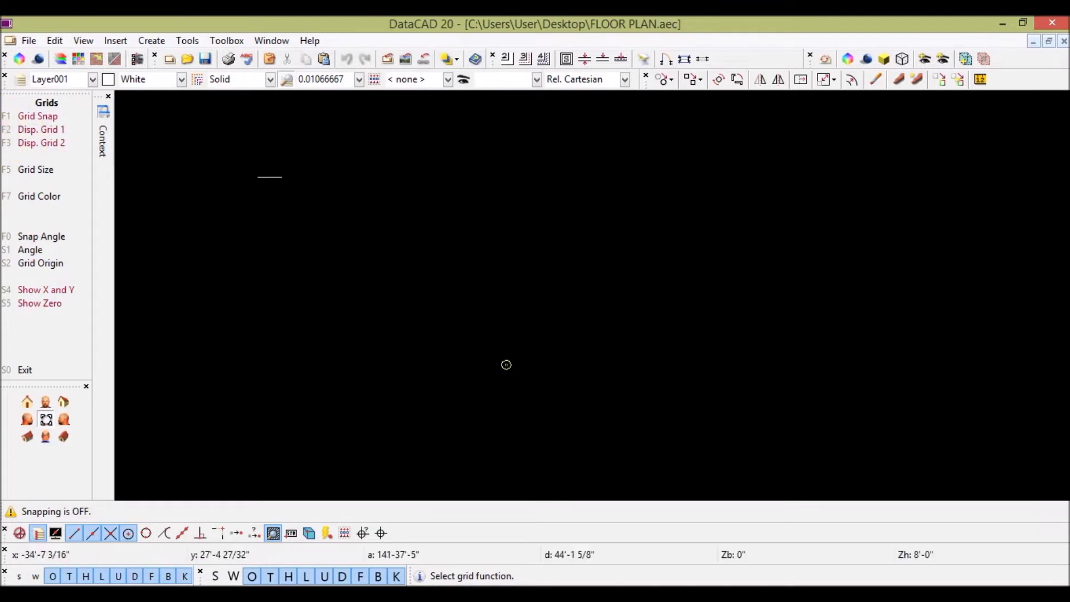
click(33, 116)
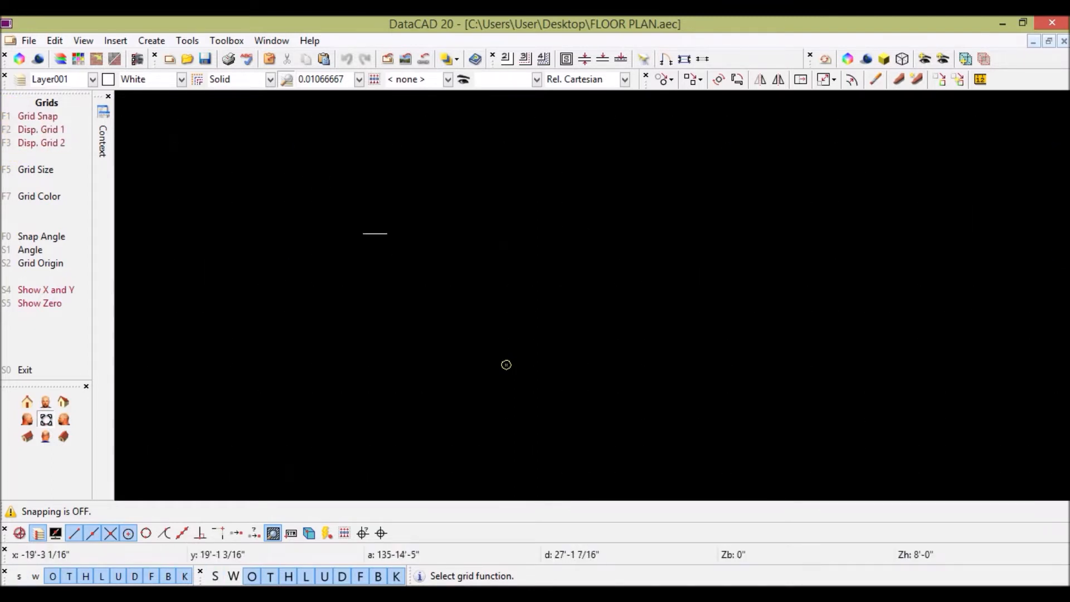
click(36, 169)
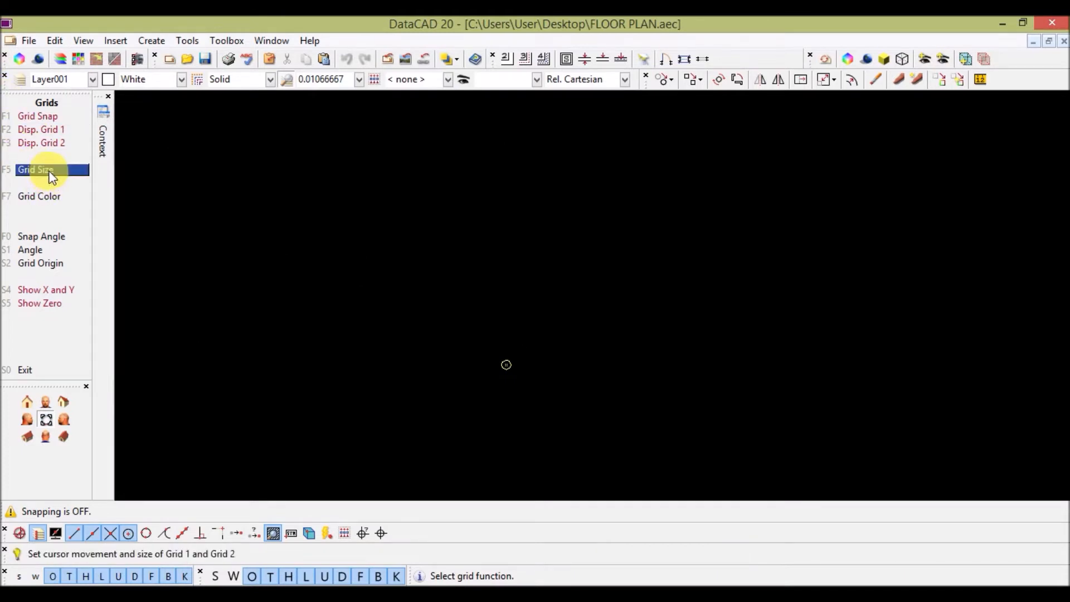
mouse_move(50, 176)
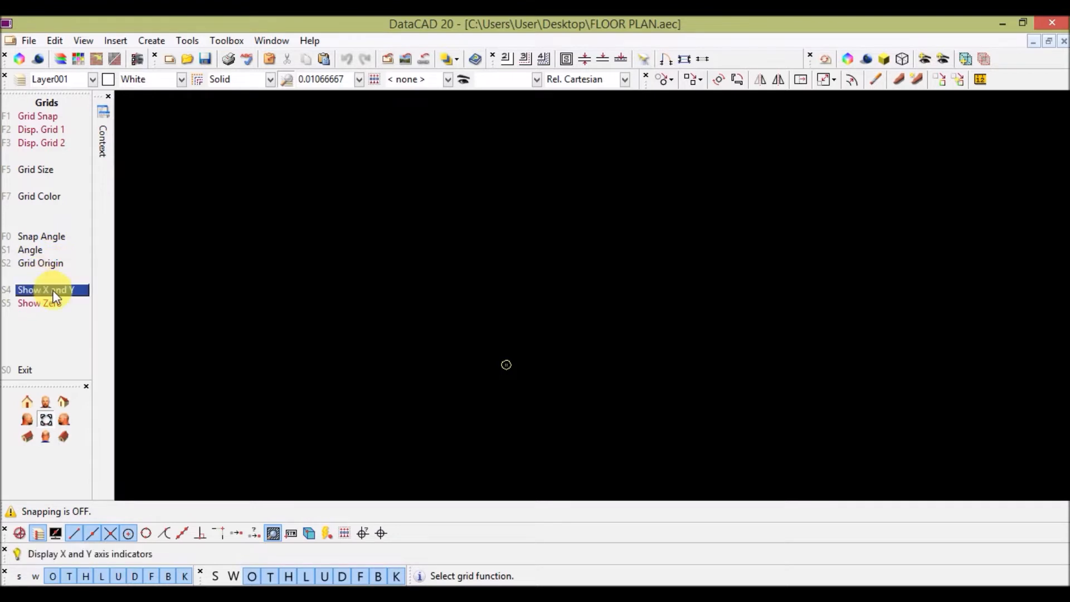
click(50, 290)
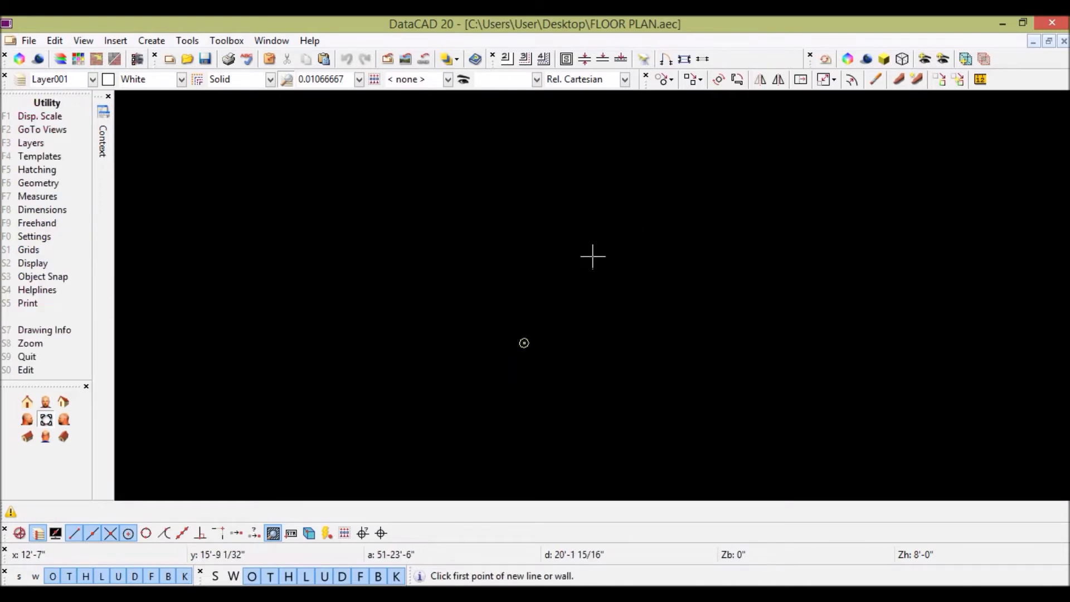
Step: Set the coordinate input mode to Dir. Distance
click(623, 80)
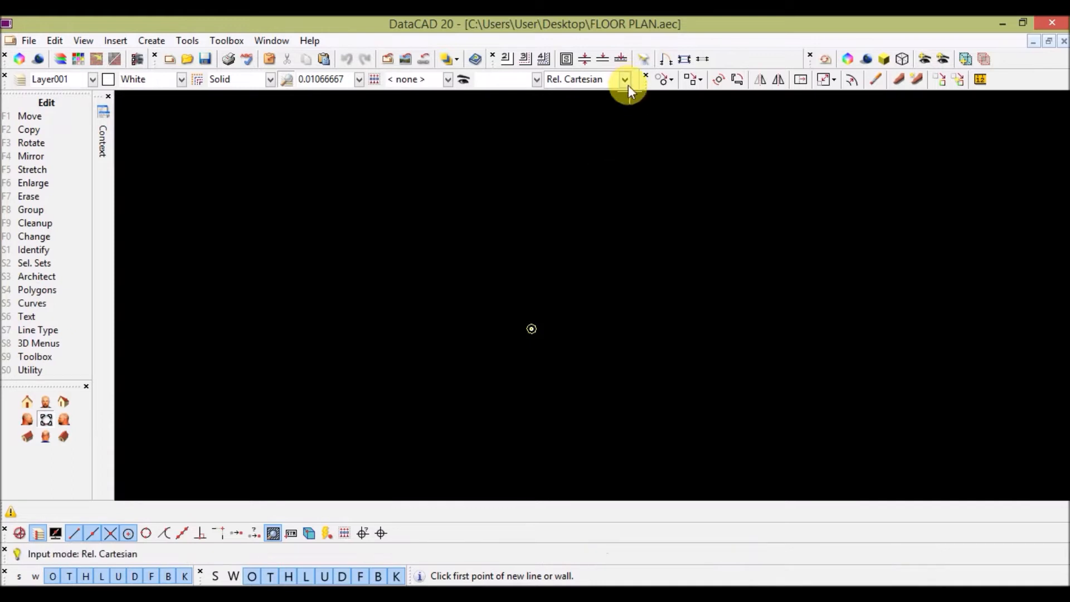
click(624, 80)
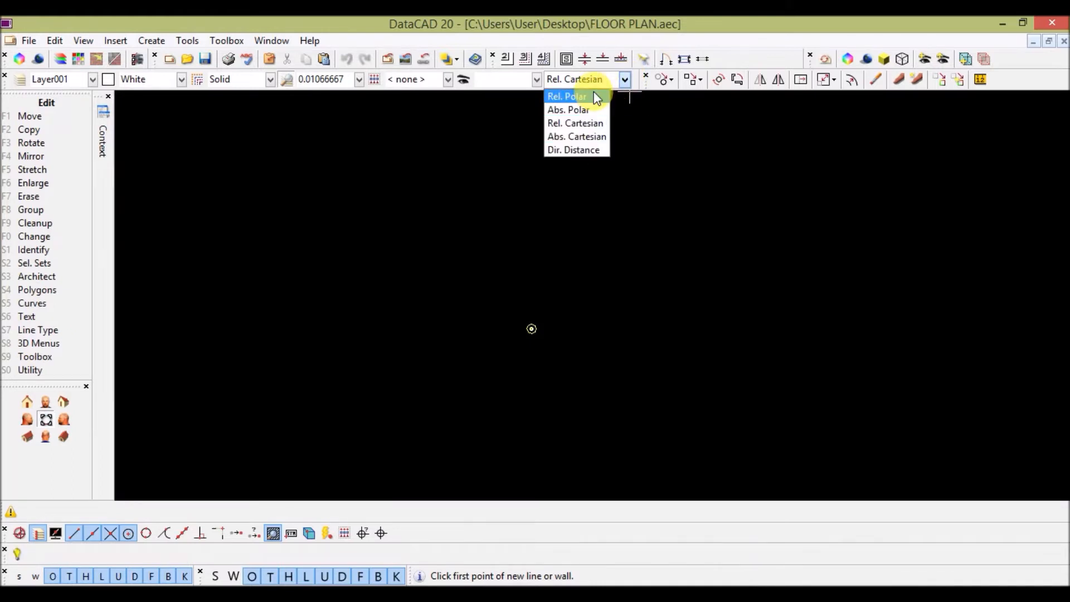
mouse_move(599, 115)
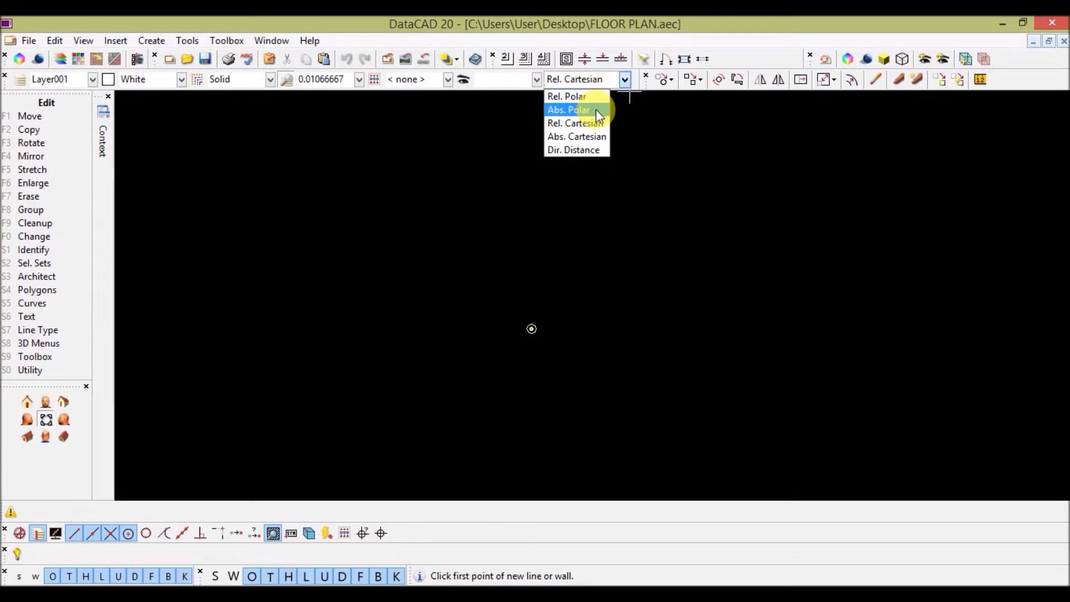
mouse_move(598, 123)
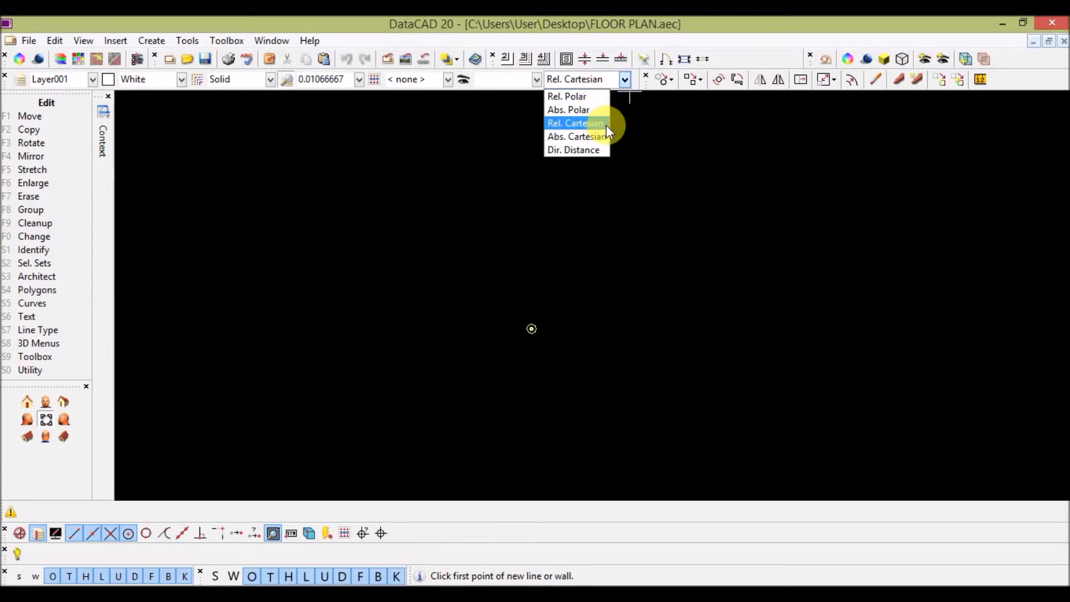
mouse_move(597, 141)
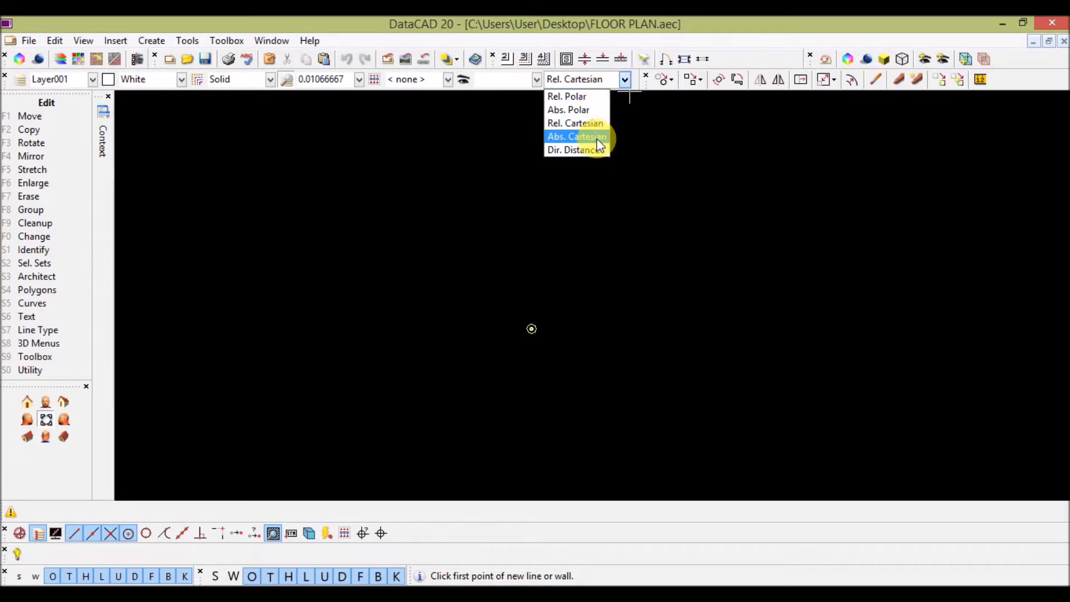
mouse_move(590, 156)
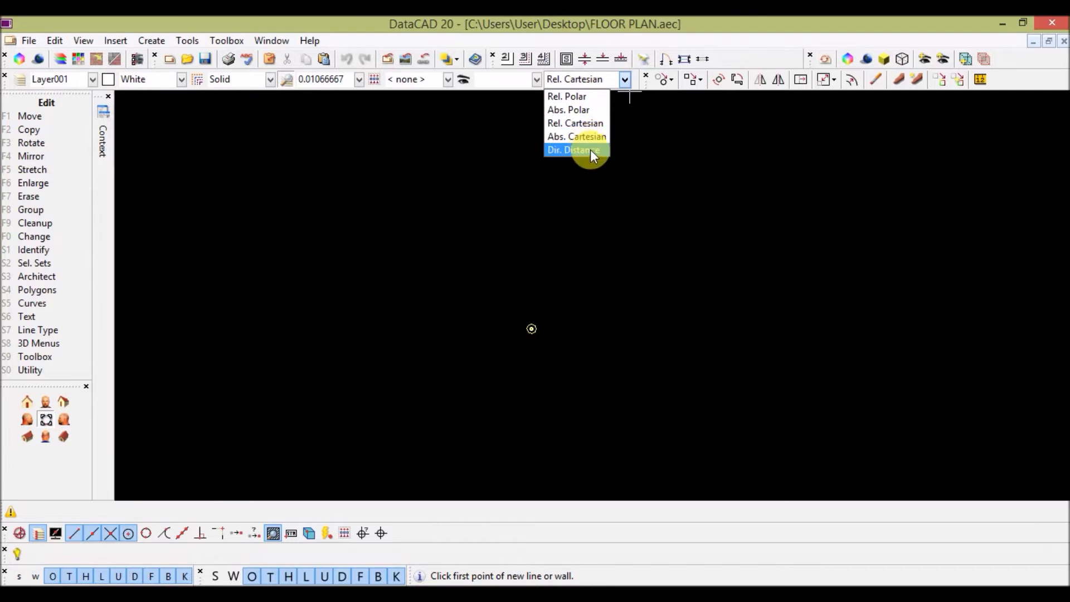
click(576, 149)
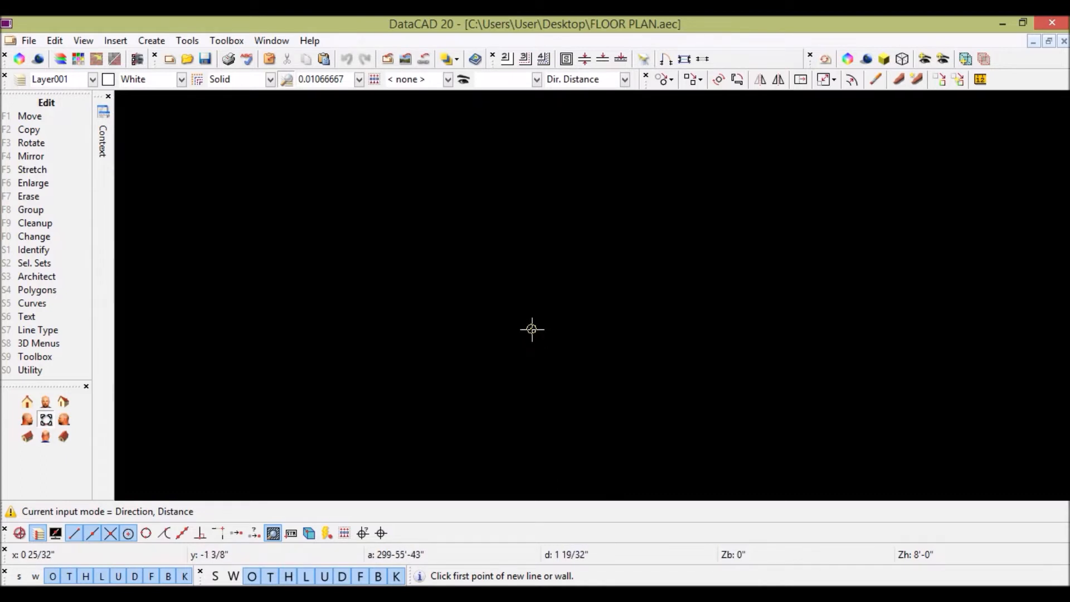
mouse_move(431, 284)
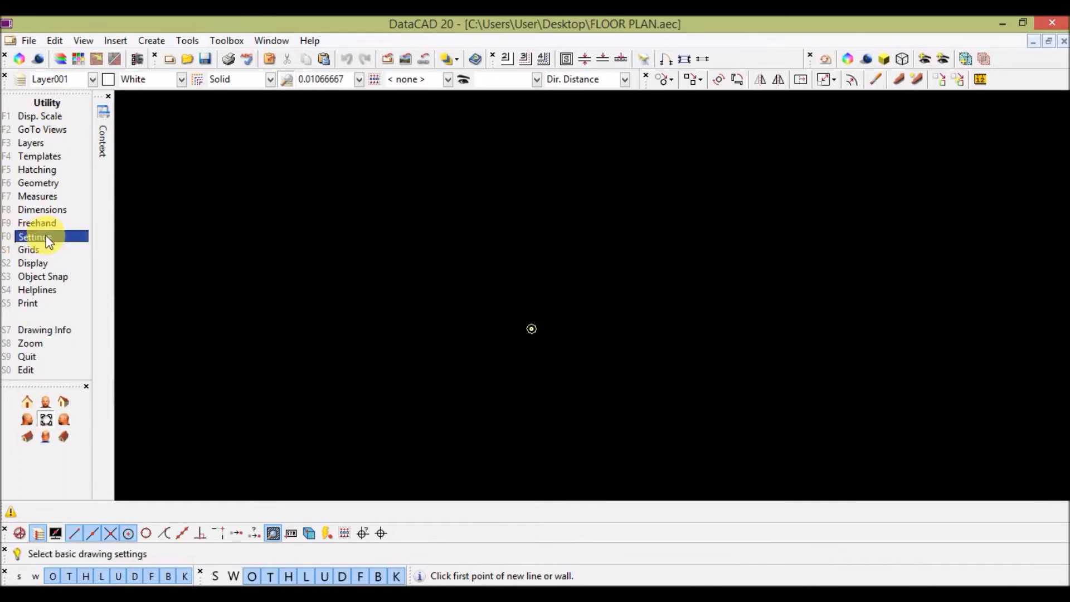
Step: Set the scale type to Millimeter and significant digits to 1
click(35, 236)
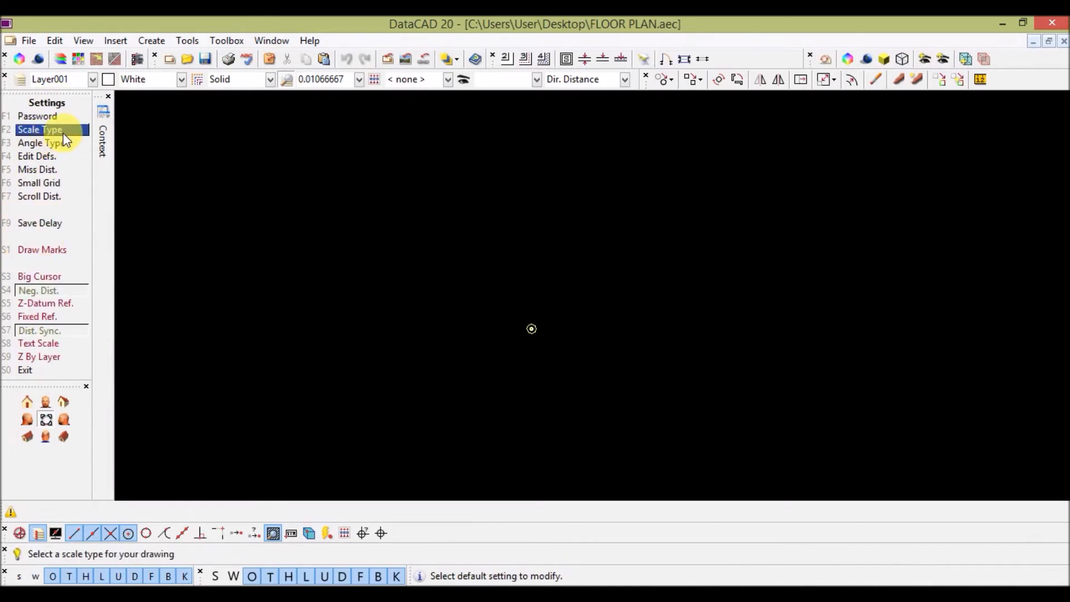
click(40, 129)
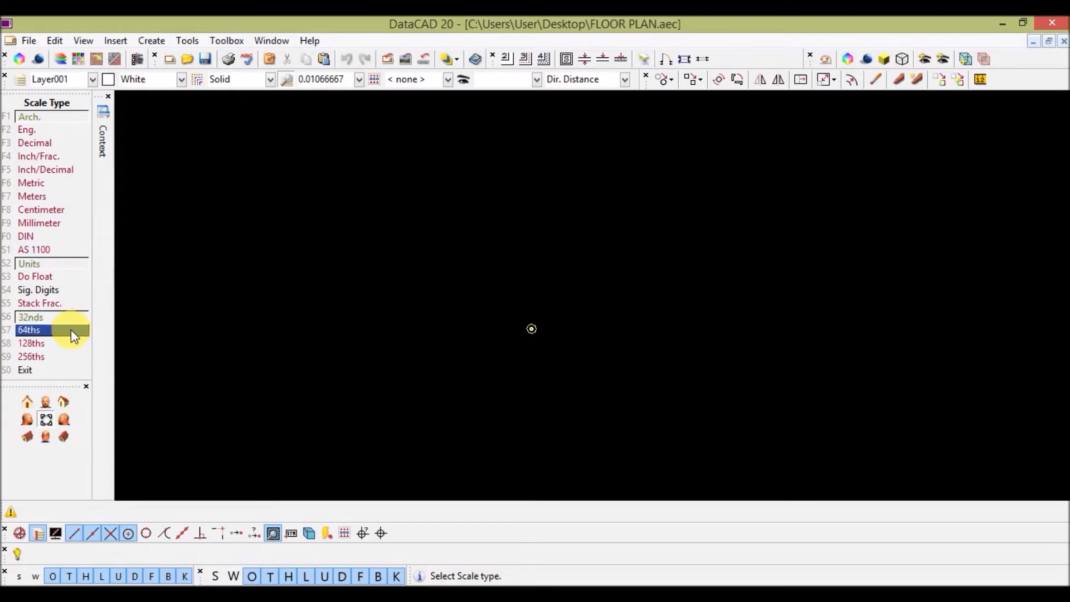
mouse_move(74, 332)
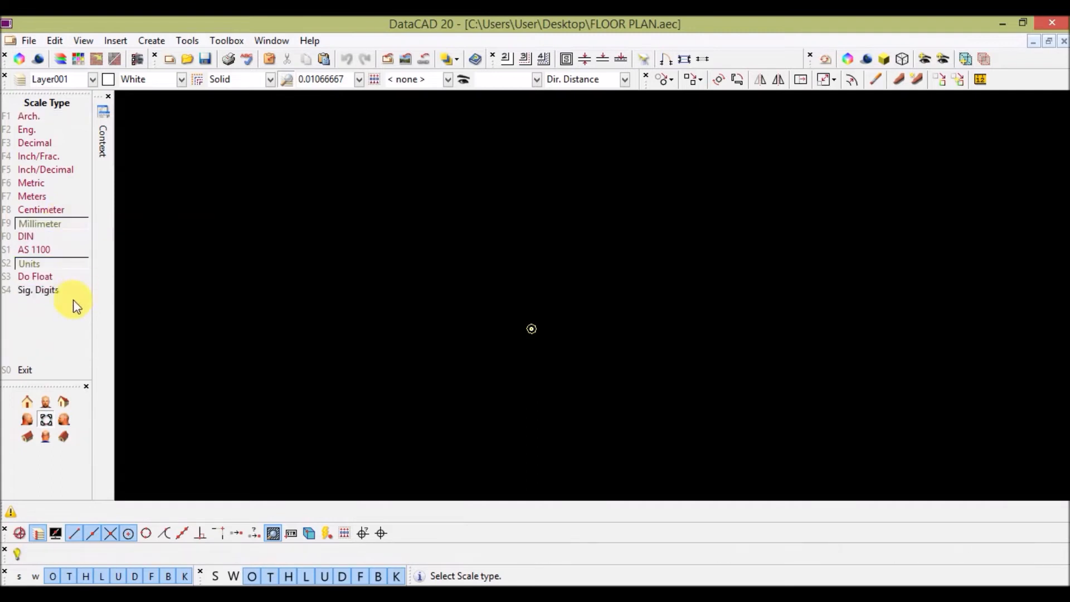
click(38, 290)
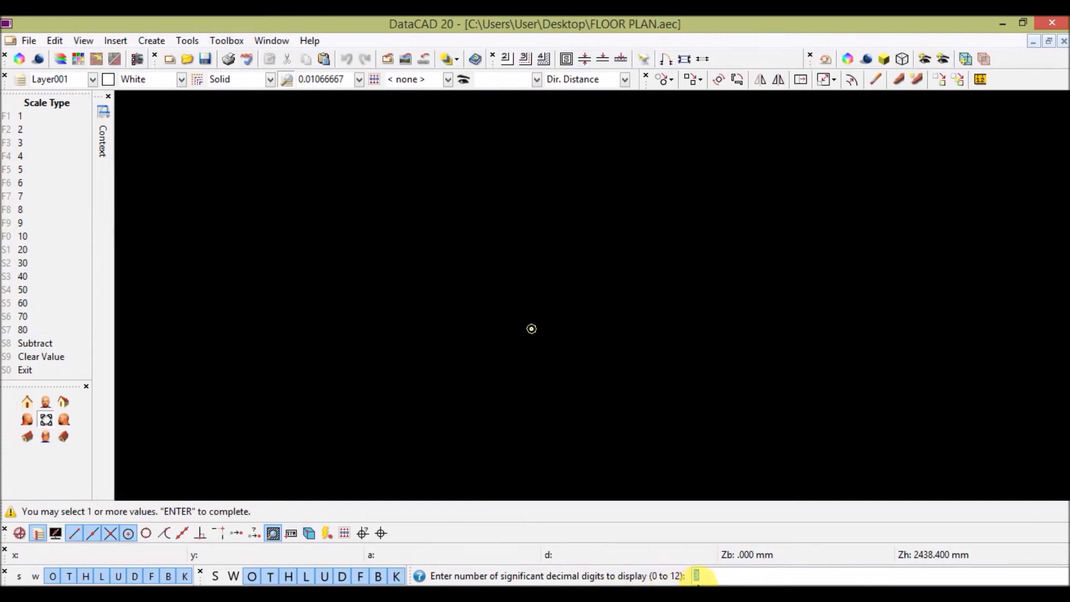
text(1)
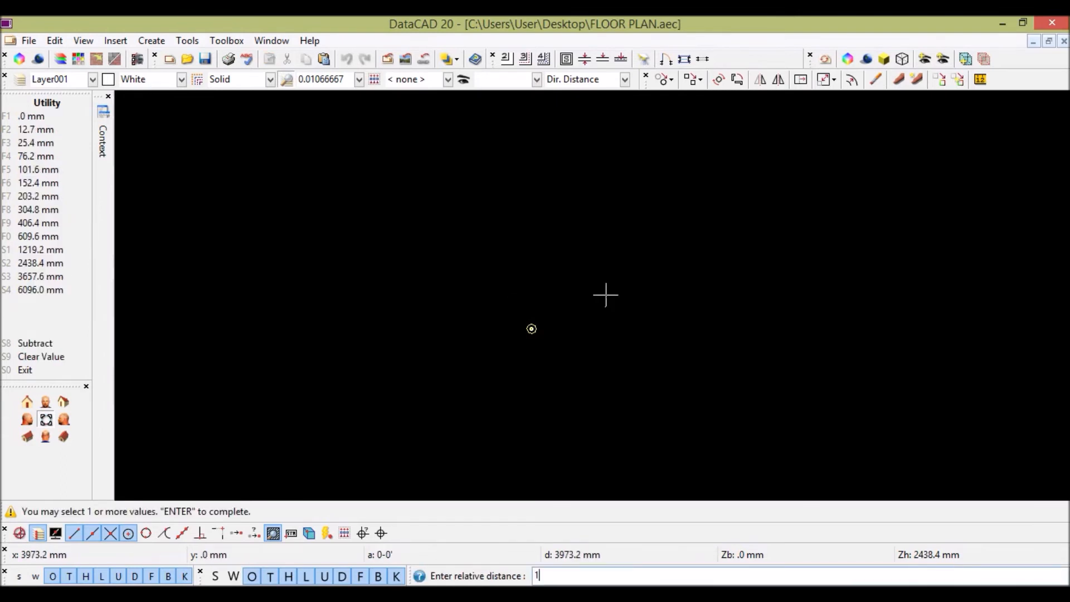
Step: Draw the square's sides by entering relative distances 2000 and 200
text(2000)
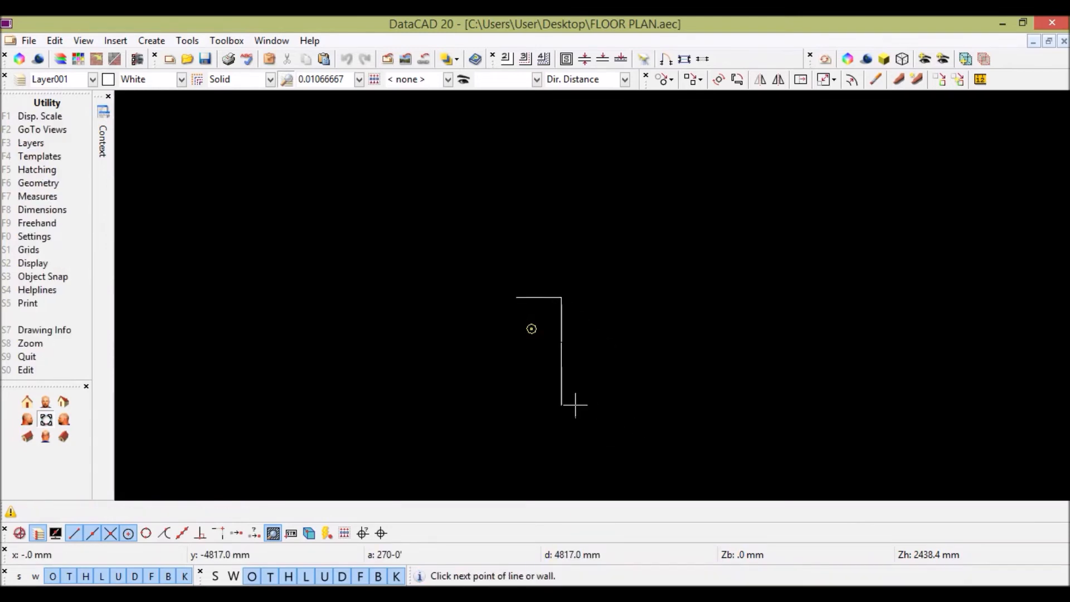
text(200)
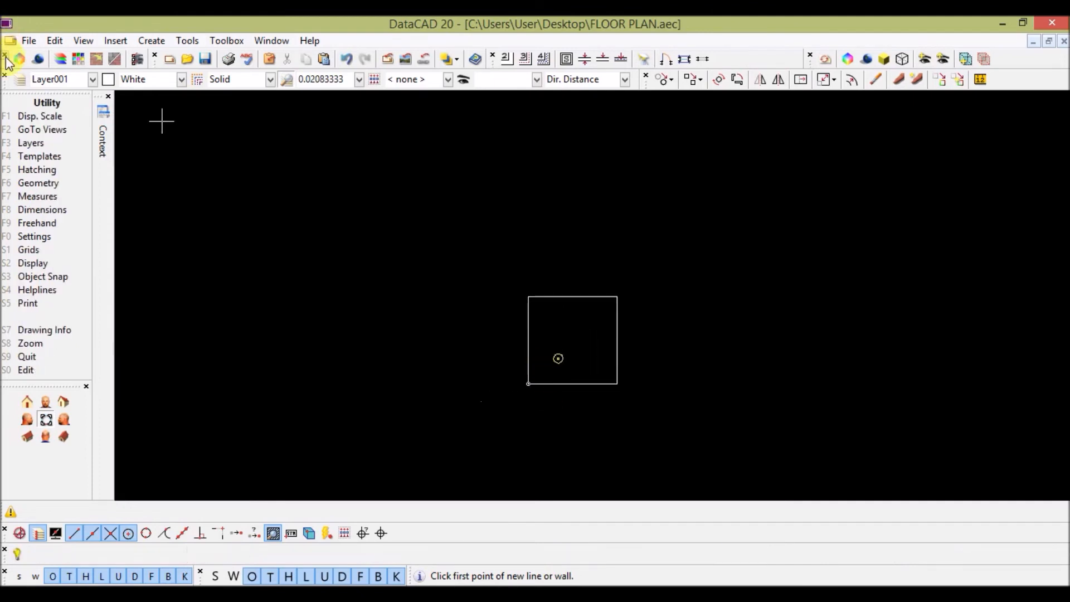
mouse_move(57, 263)
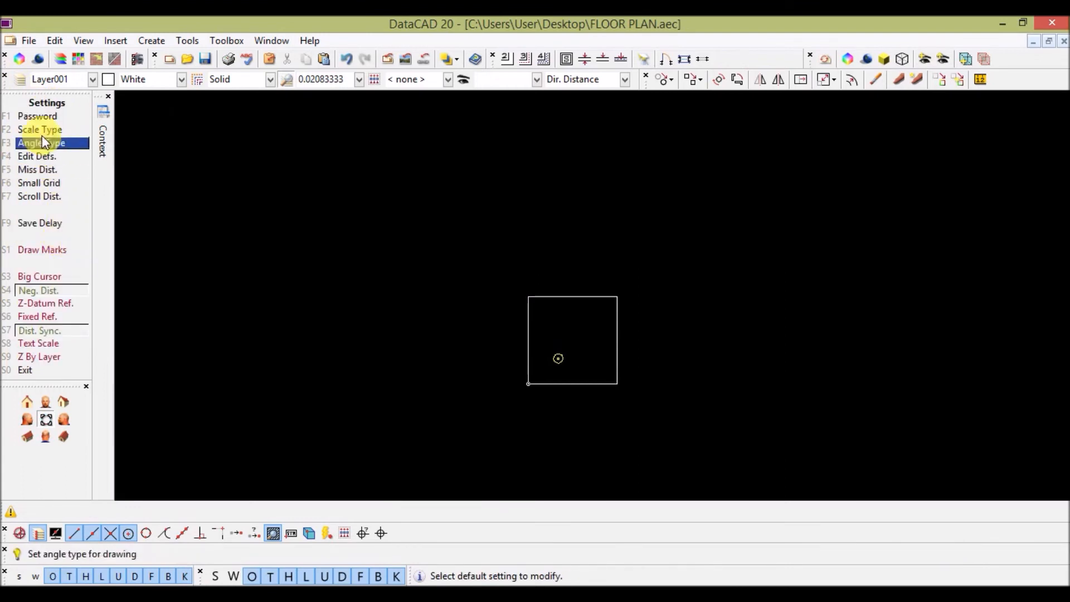
Step: Switch the scale type to Meters, then reopen Utility > Settings
click(39, 130)
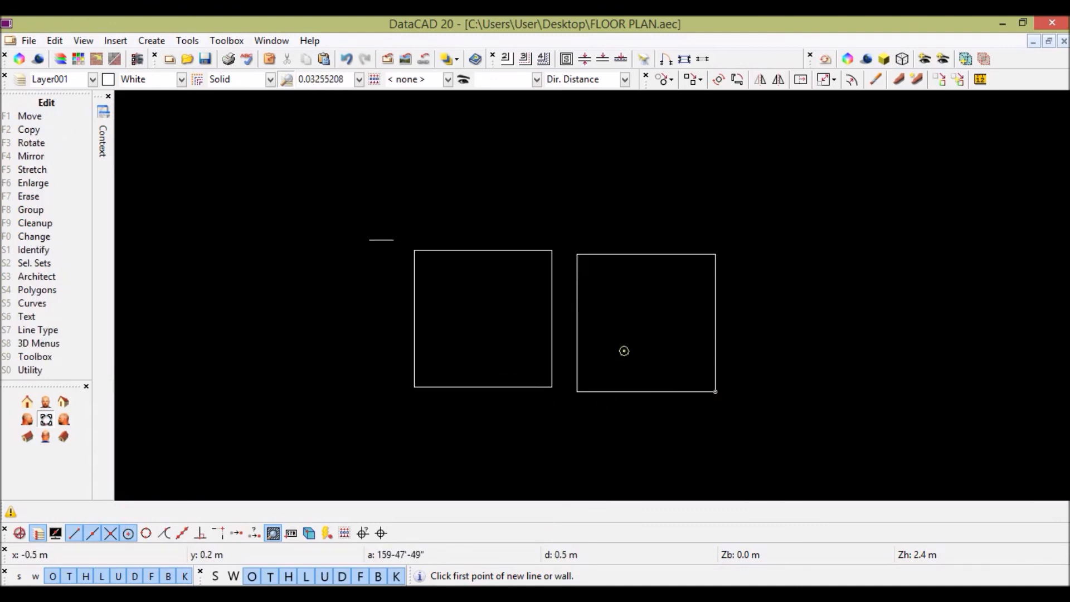
click(30, 370)
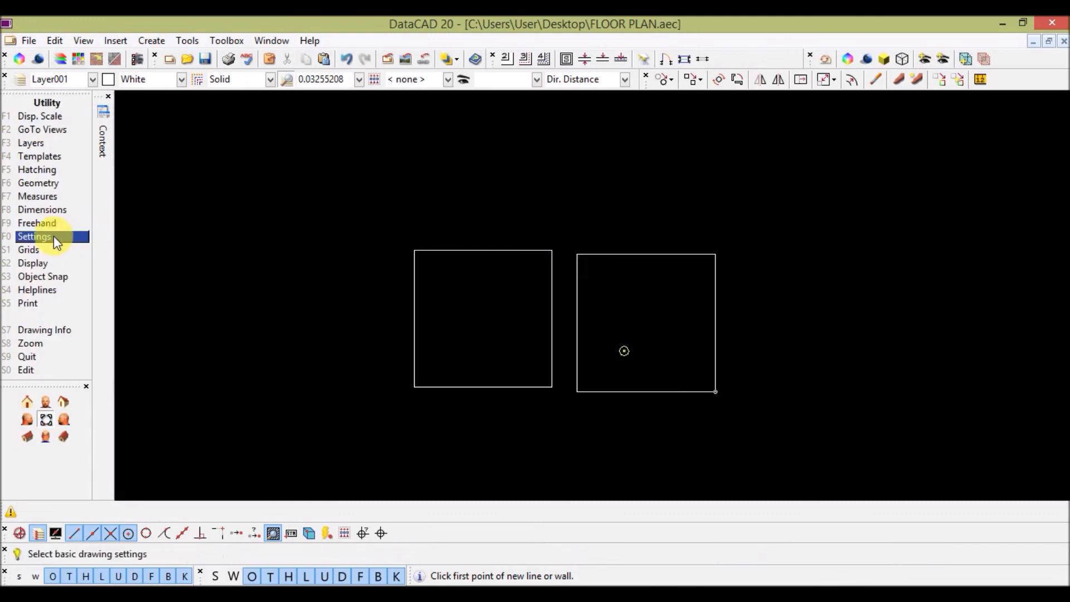
click(34, 236)
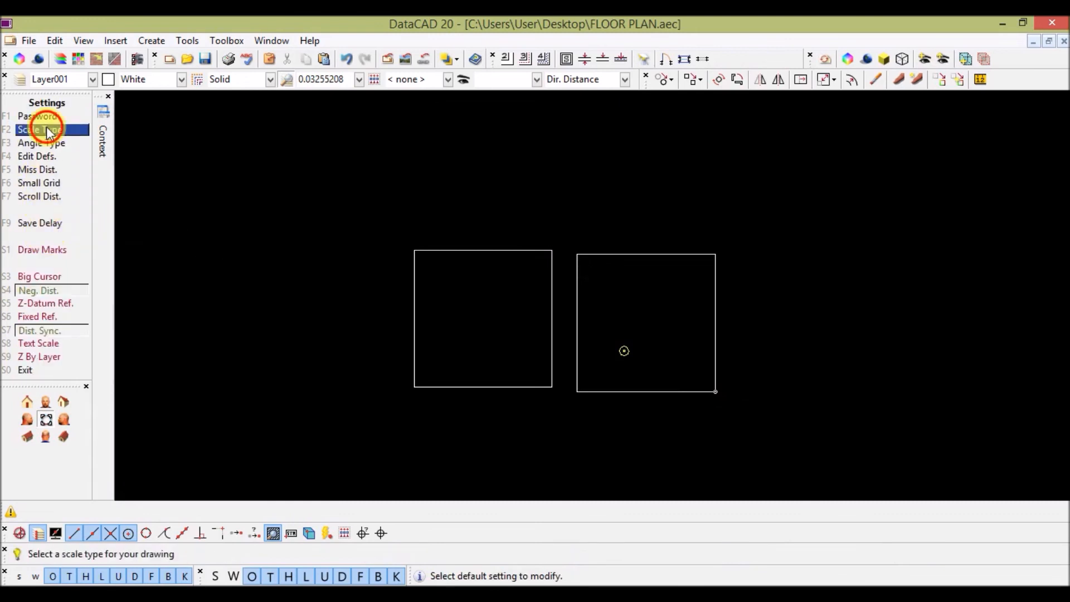